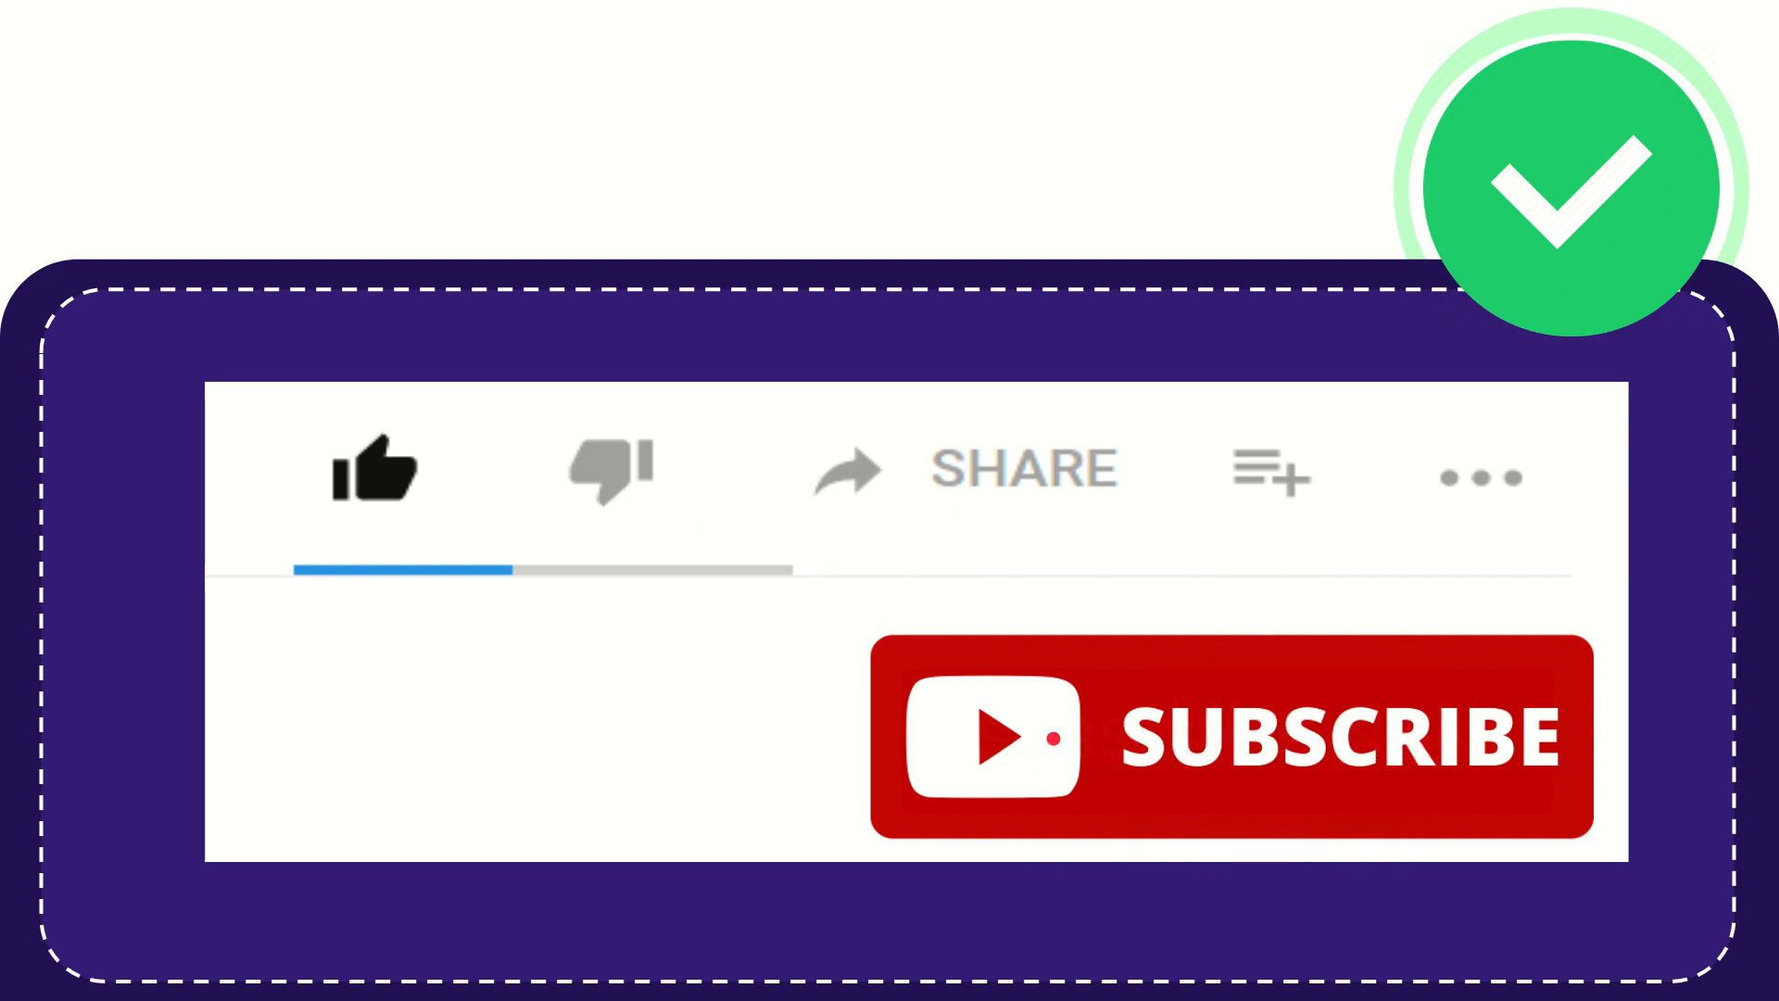
click(378, 471)
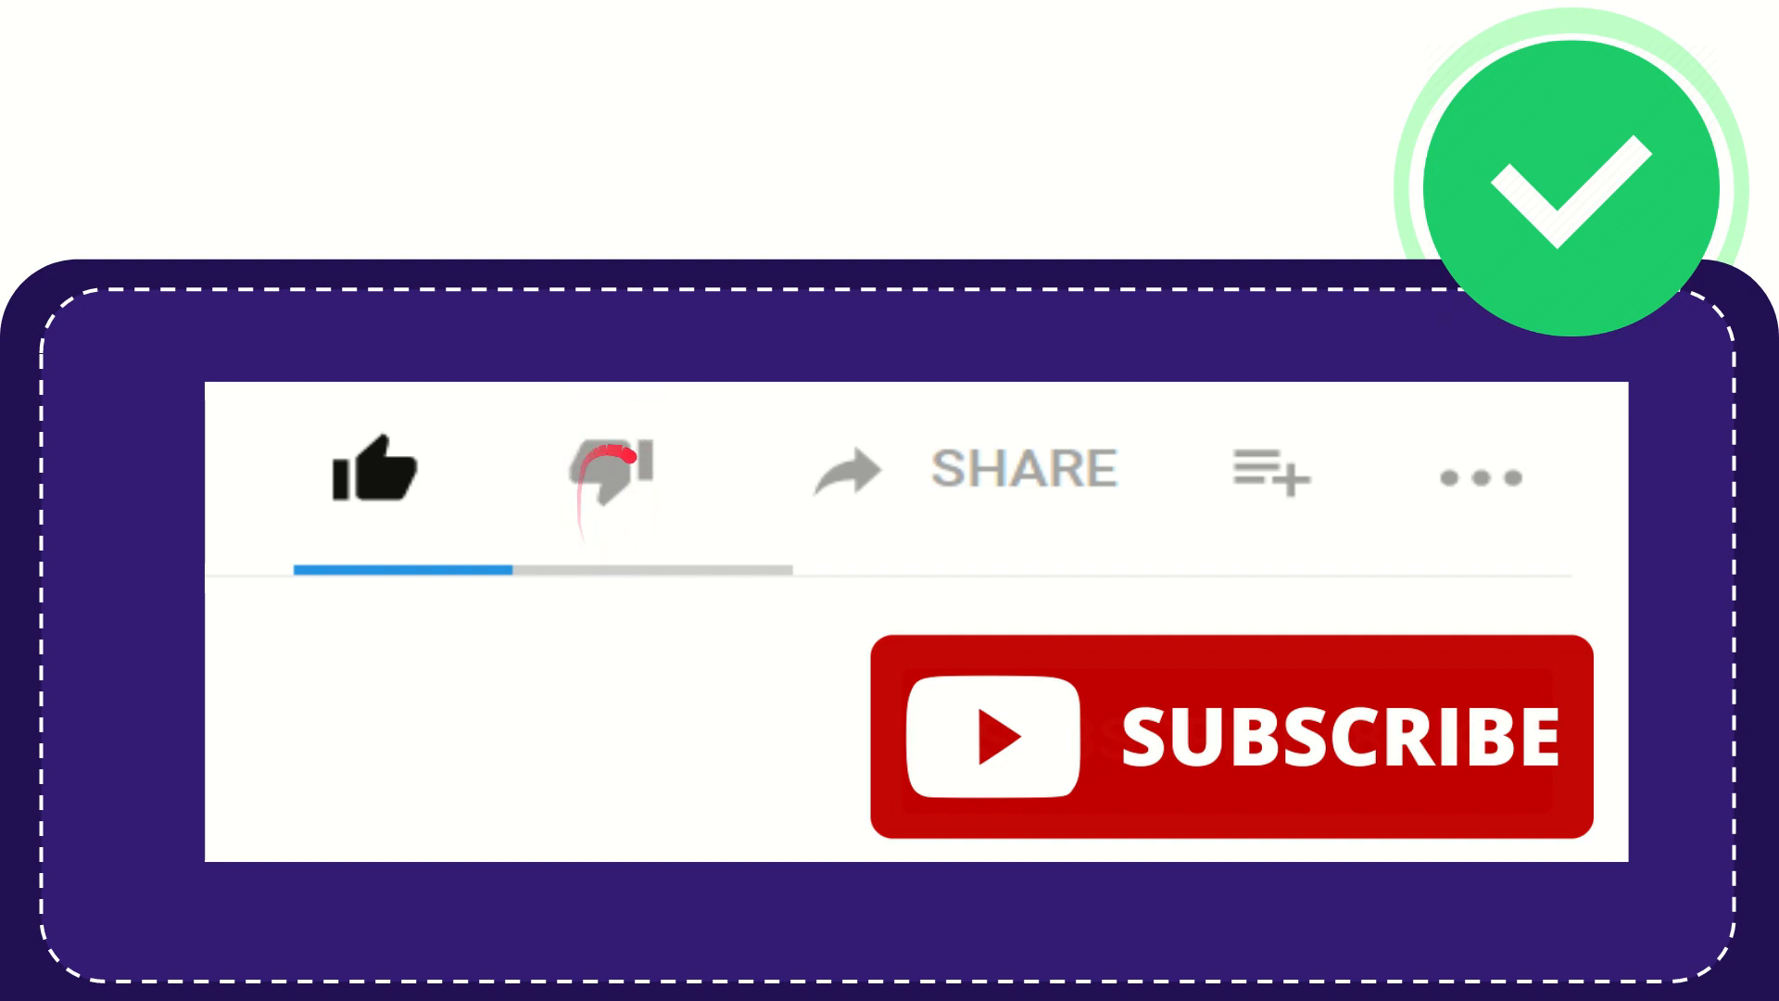
click(601, 470)
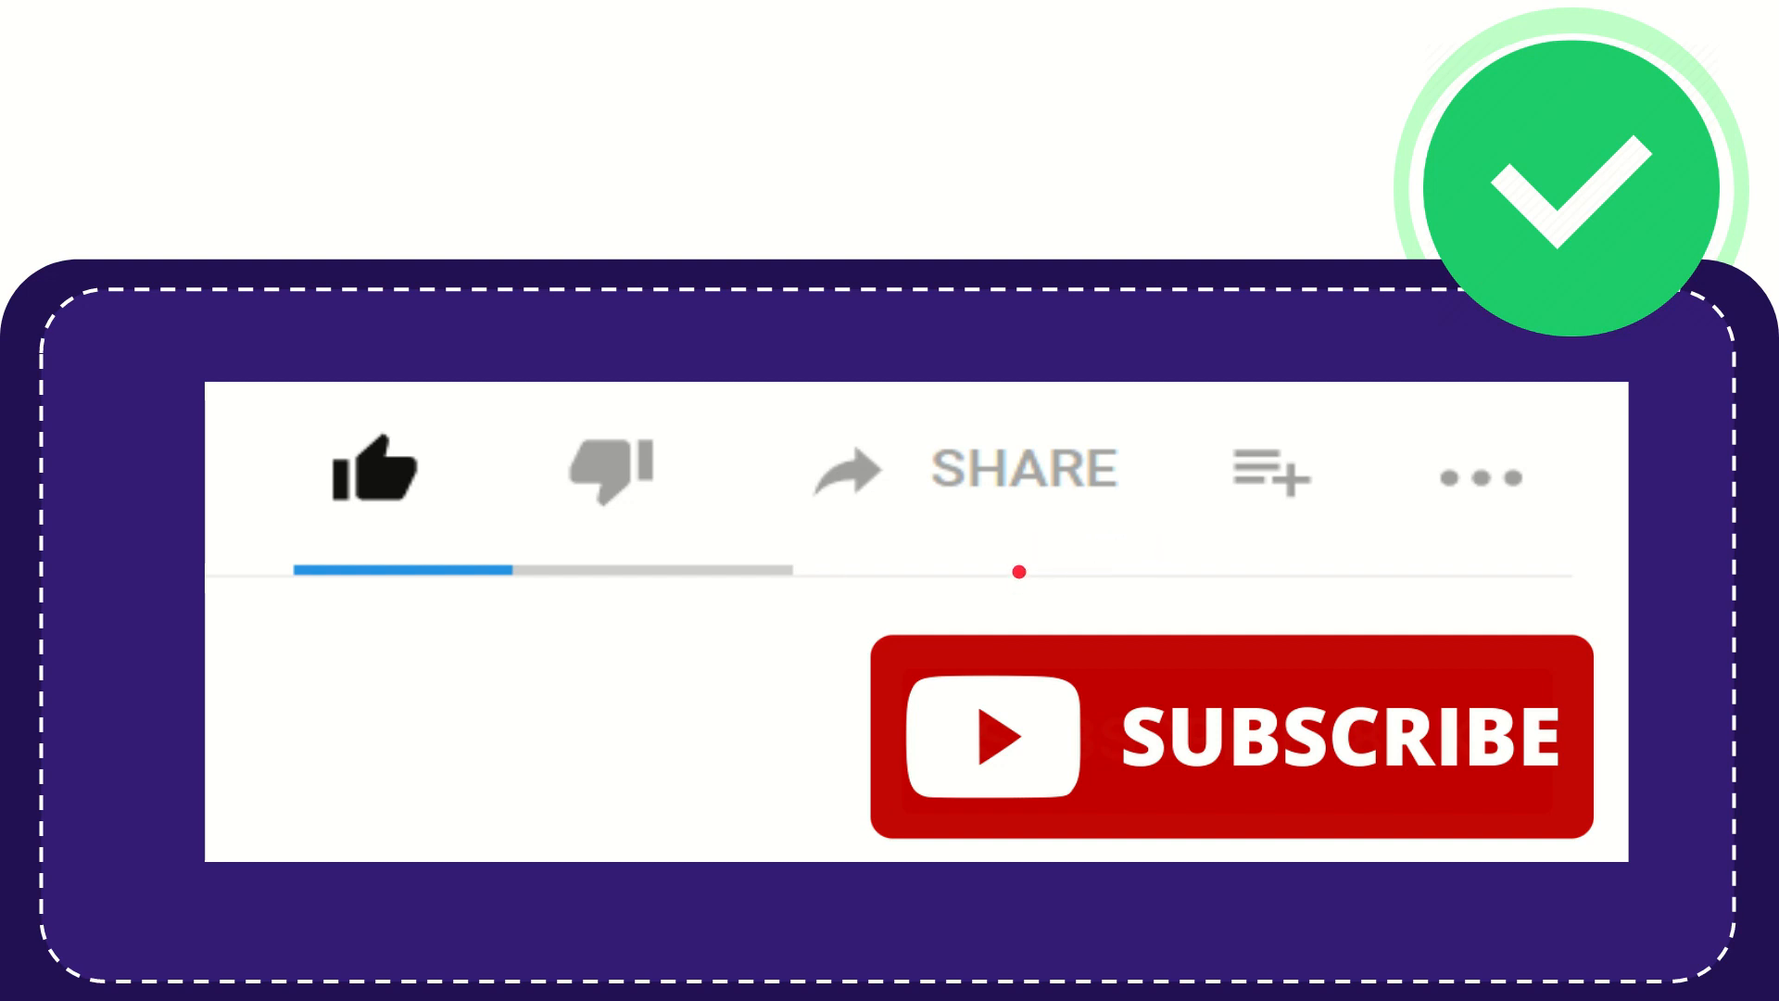
click(1267, 473)
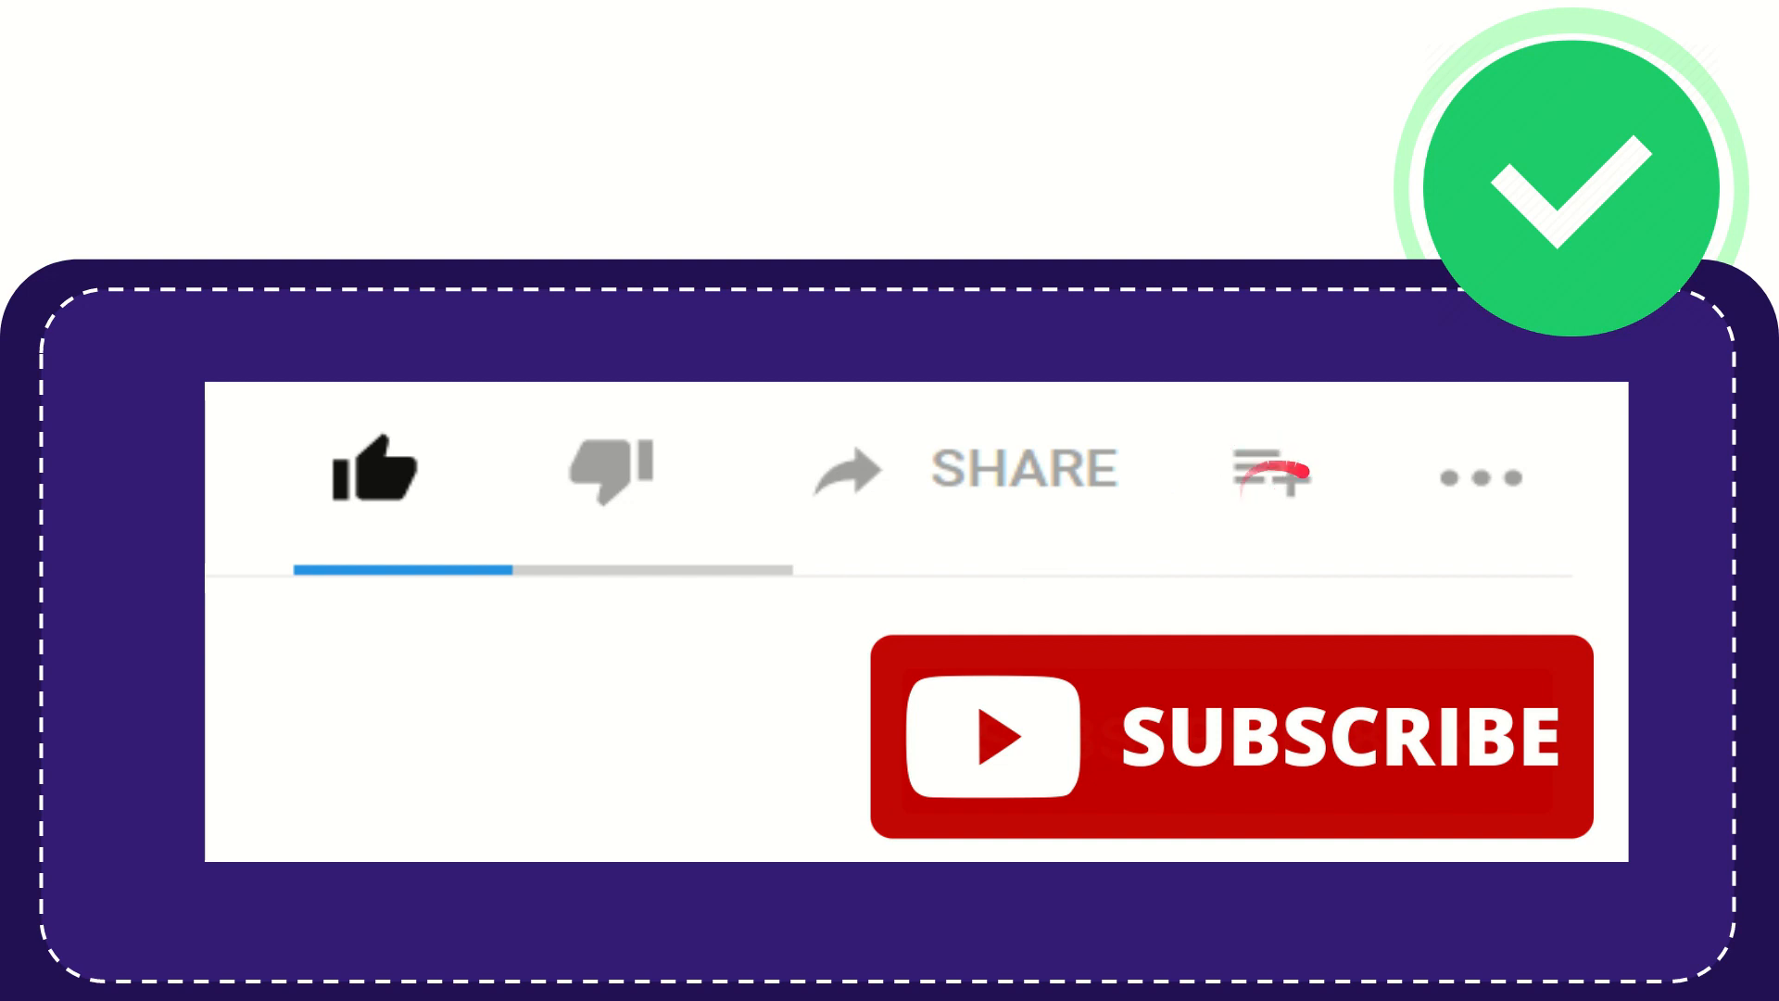